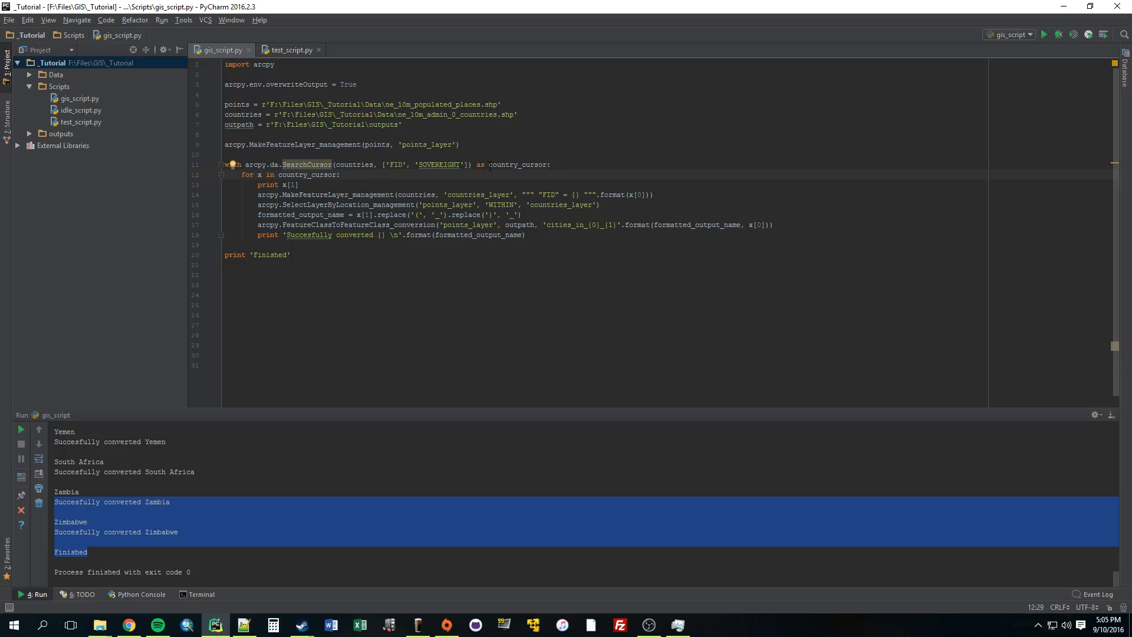
# - Highlight the country_cursor, the arcpy module and the format call building the FID query
pyautogui.doubleClick(517, 164)
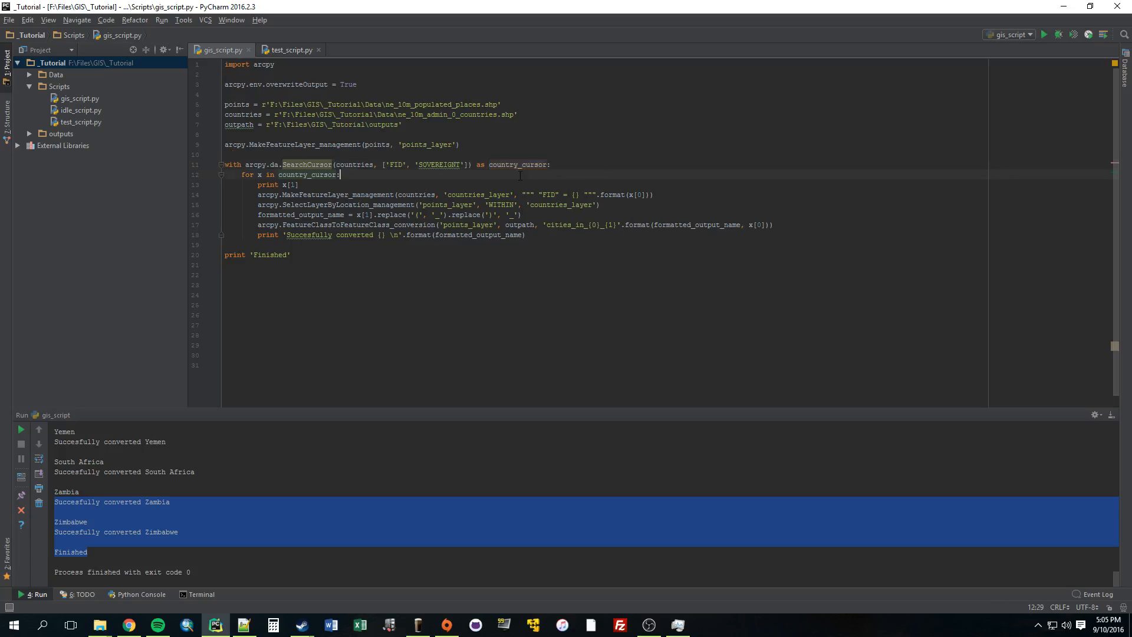
pyautogui.doubleClick(518, 164)
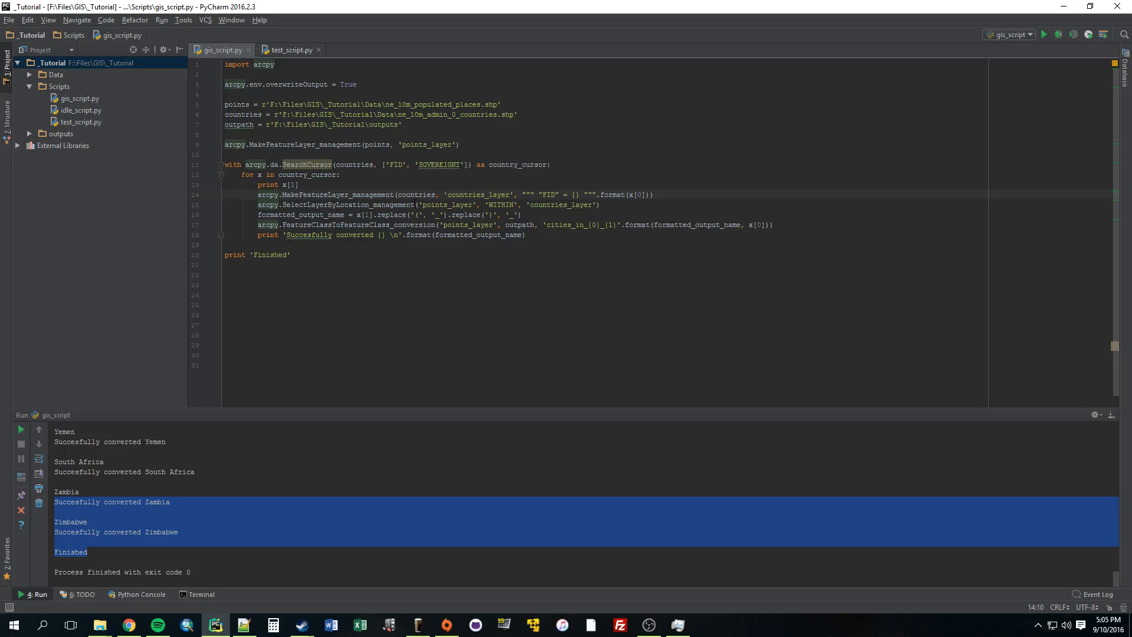
pyautogui.doubleClick(465, 195)
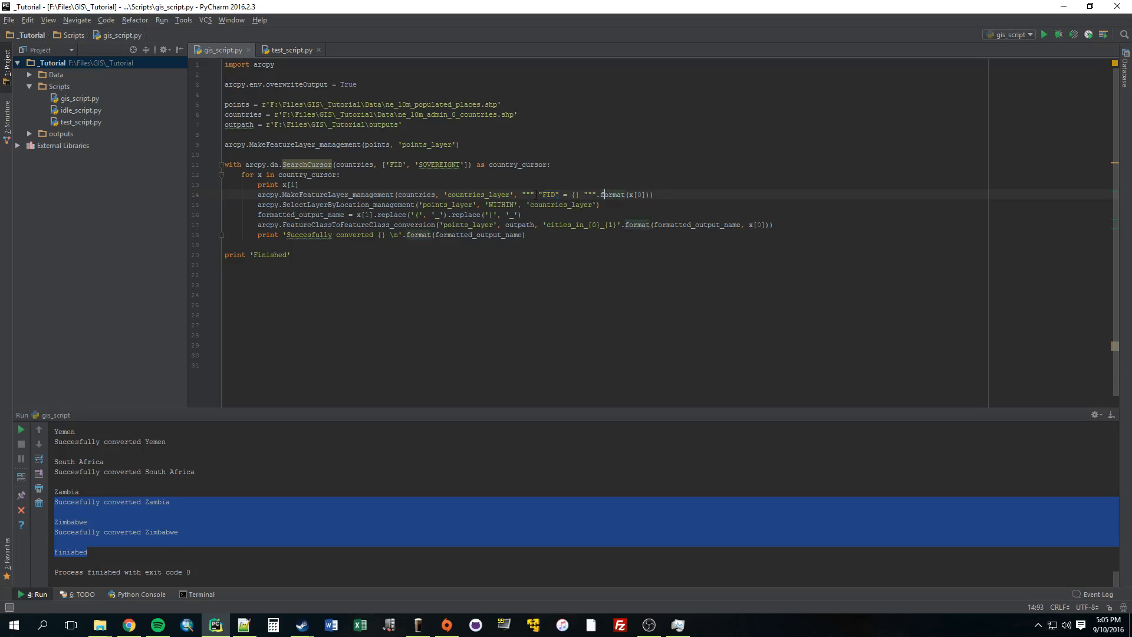
pyautogui.click(599, 193)
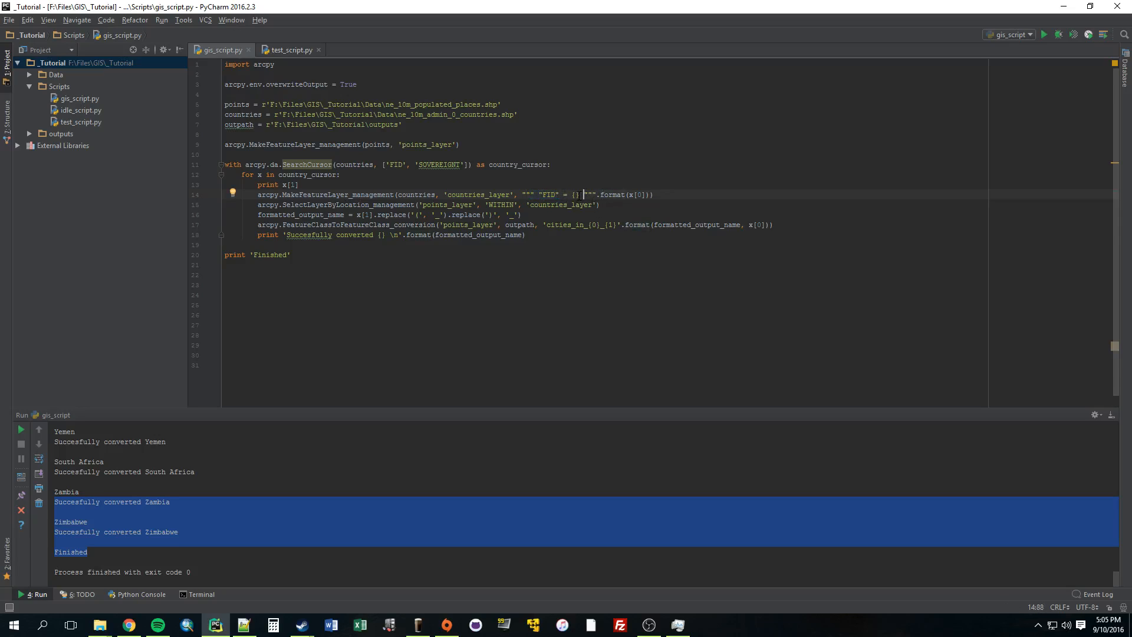
pyautogui.doubleClick(396, 165)
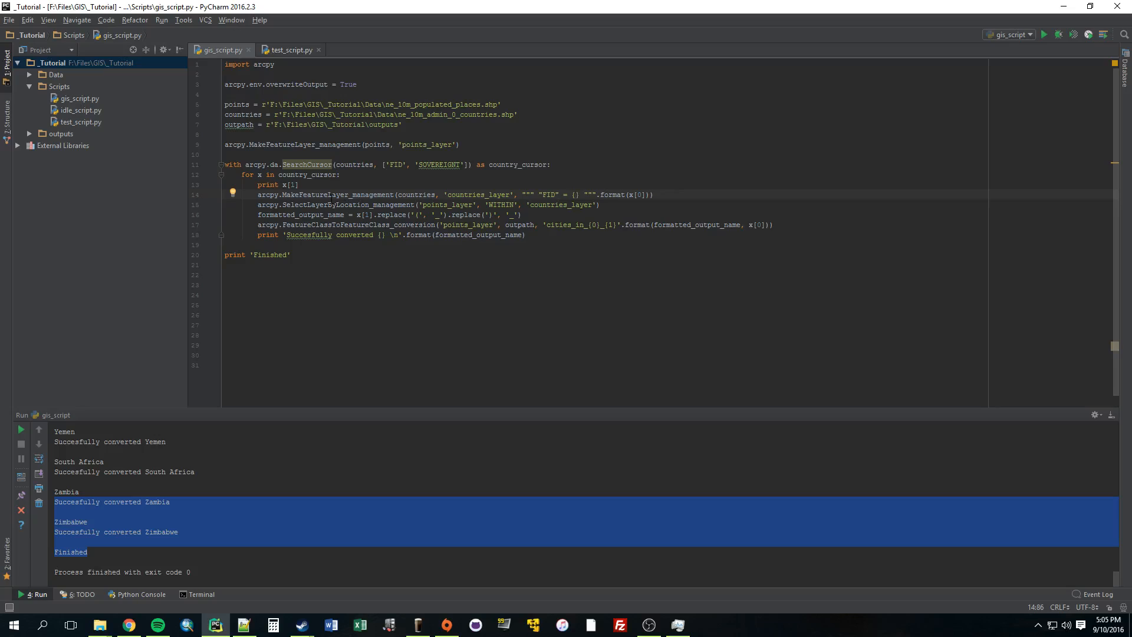
# - Replace the FID query argument on line 14 with x[0]
pyautogui.click(656, 194)
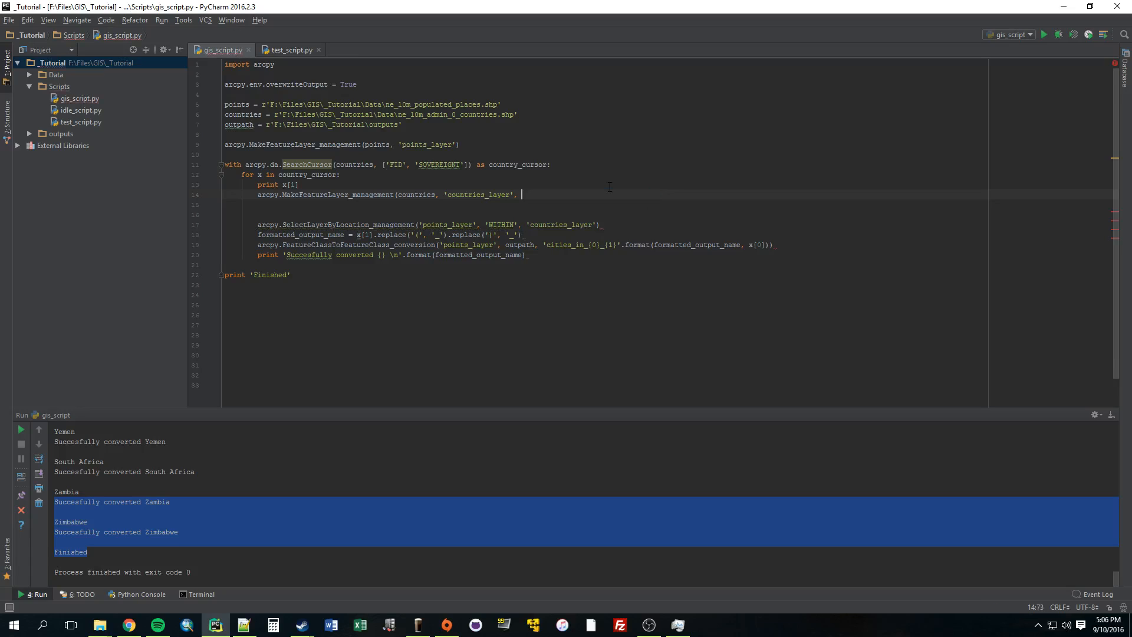
pyautogui.write('x[0')
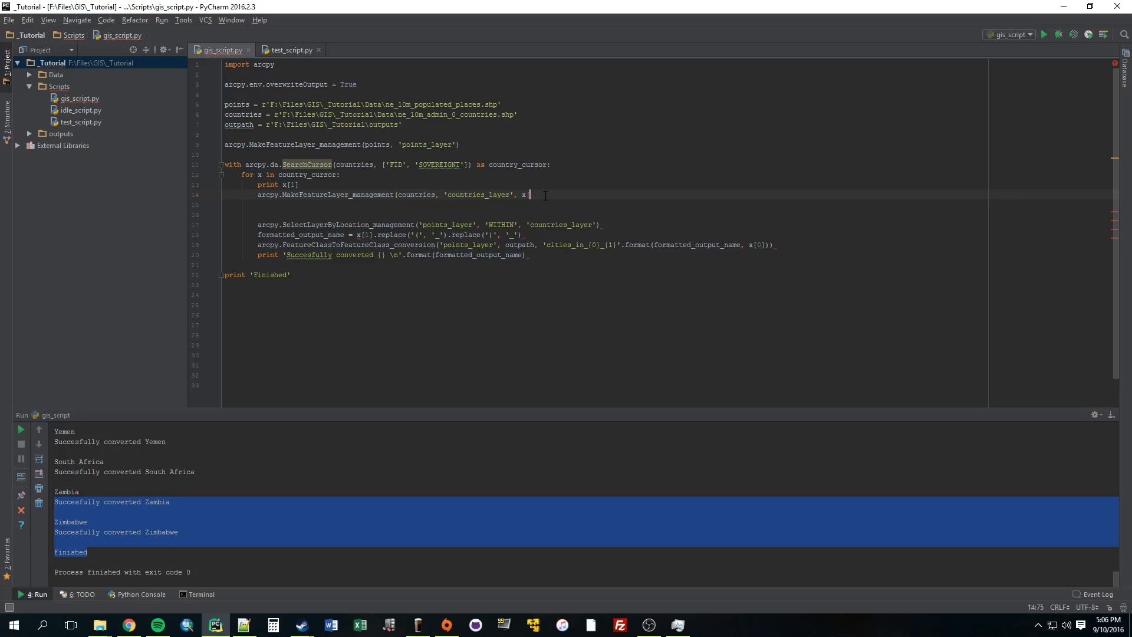
pyautogui.write('[]')
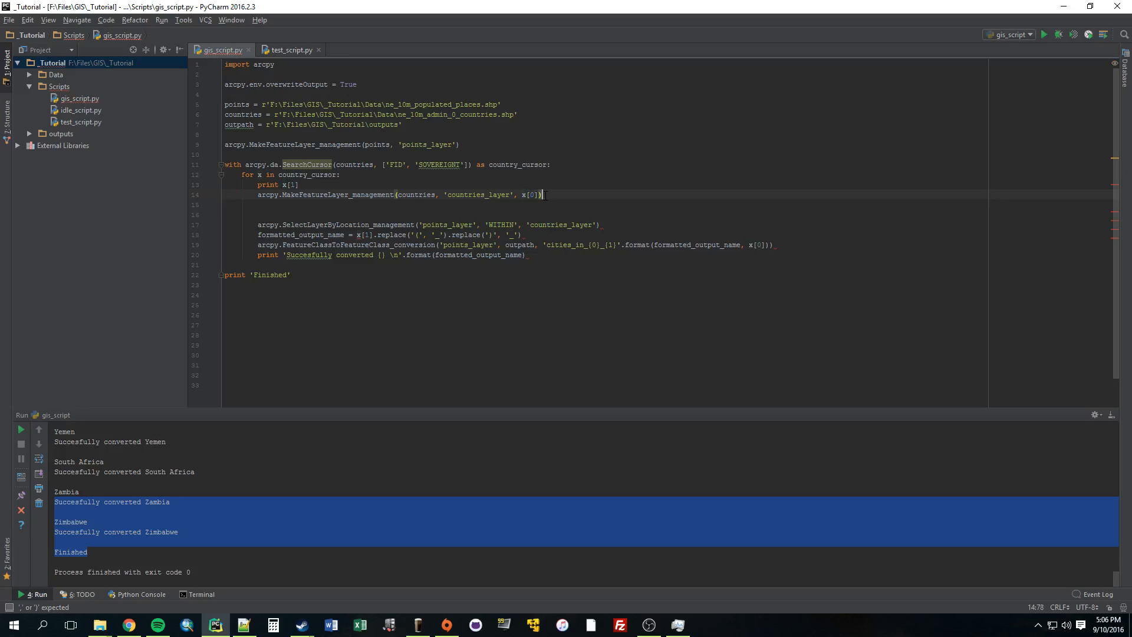
pyautogui.click(291, 185)
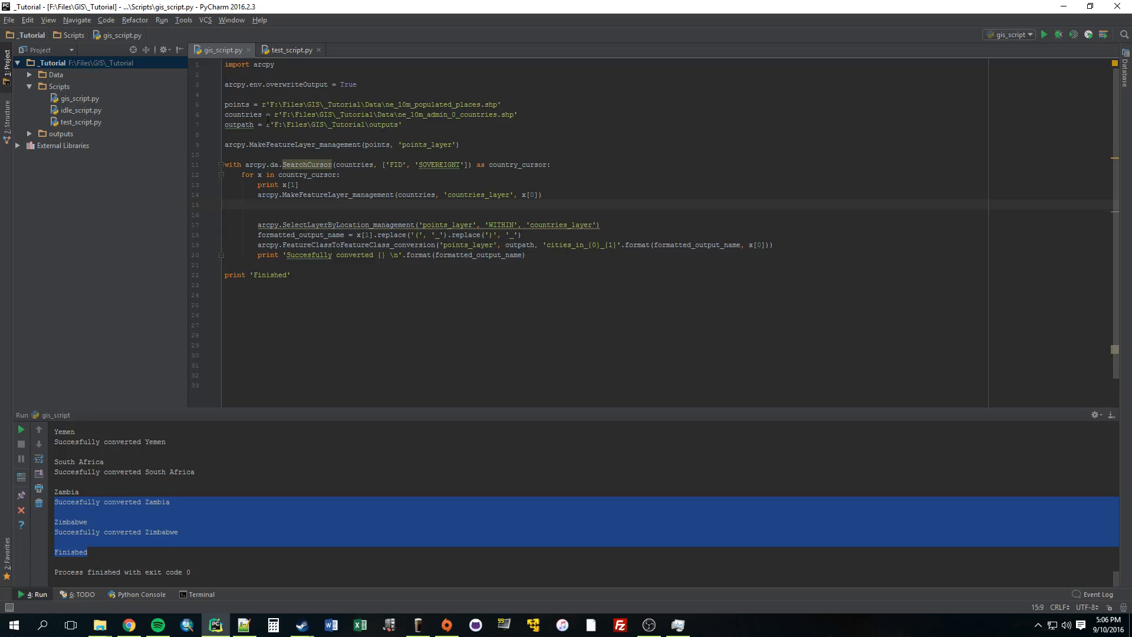
pyautogui.doubleClick(334, 194)
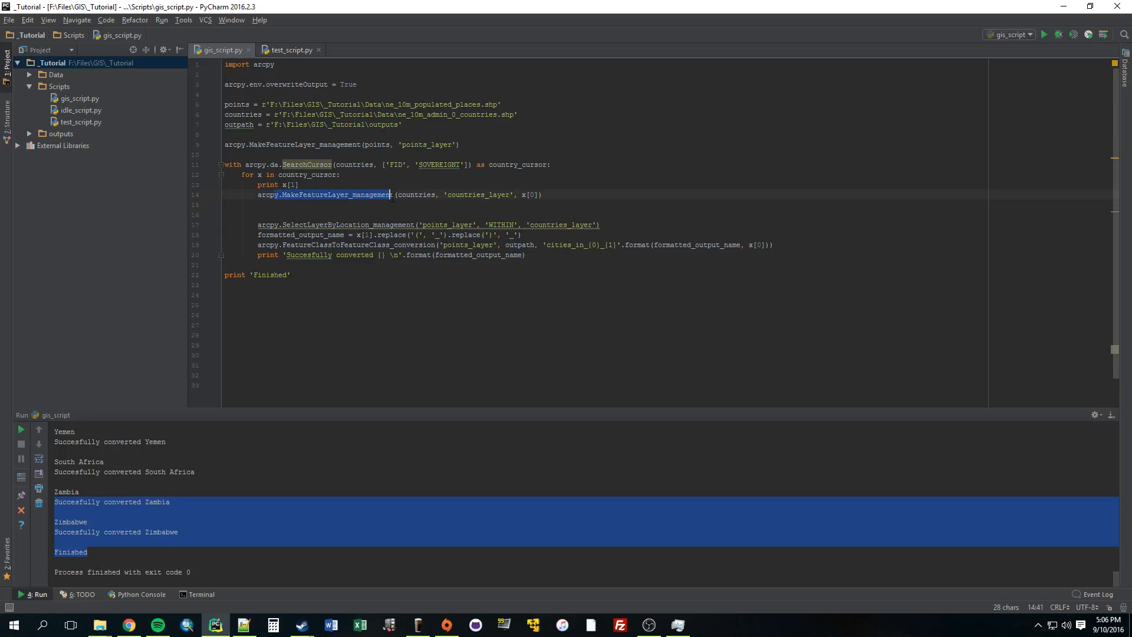
pyautogui.click(428, 194)
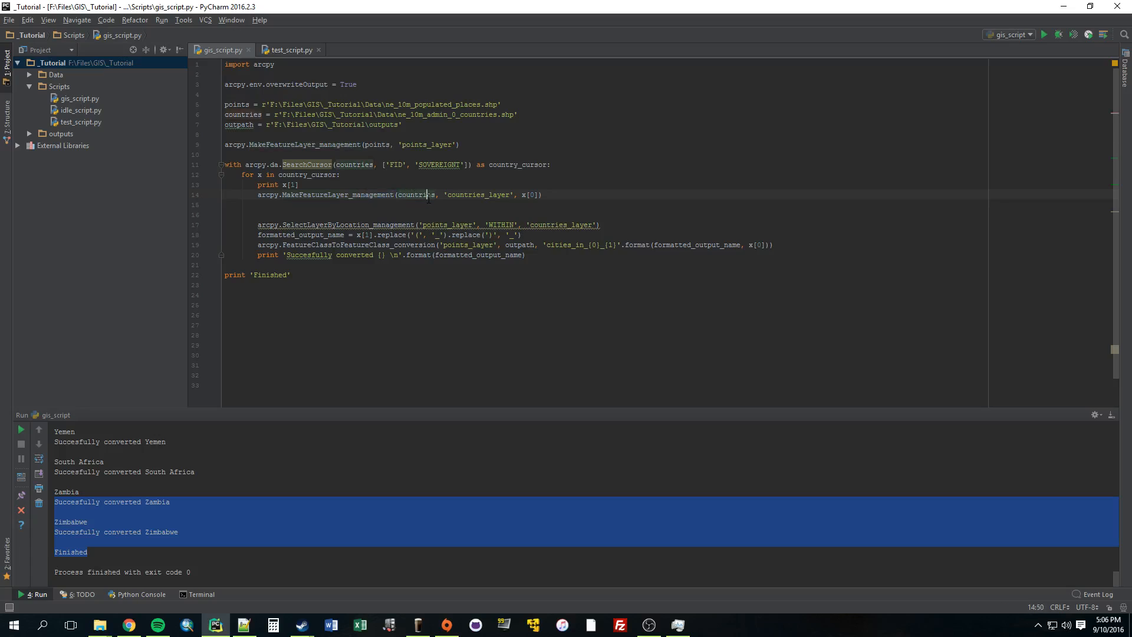
pyautogui.doubleClick(415, 194)
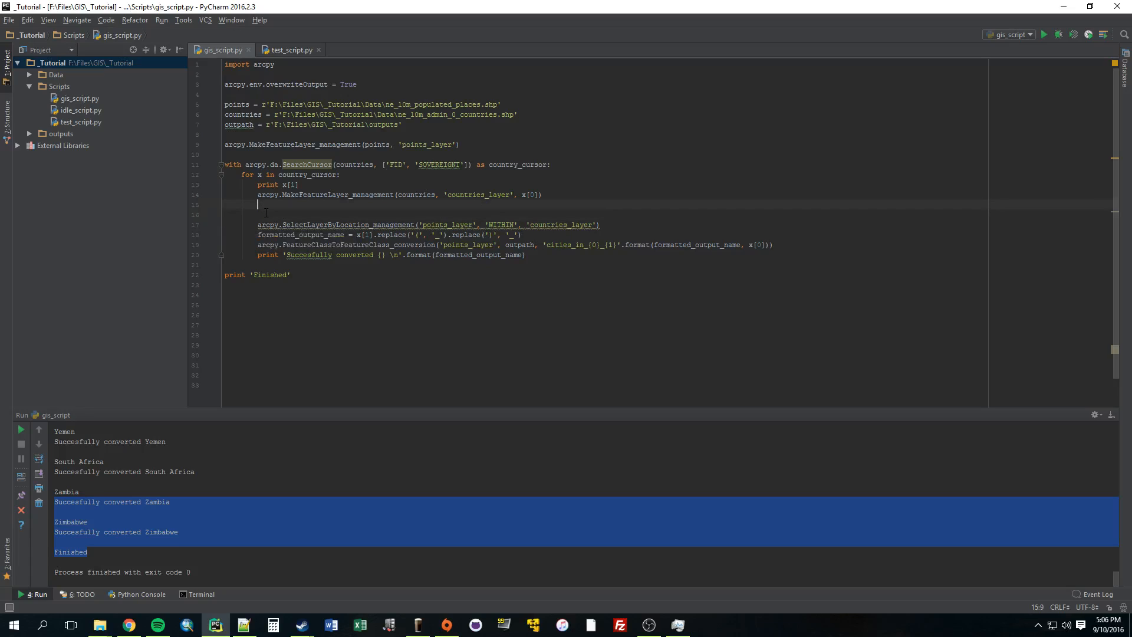
pyautogui.moveTo(289, 234)
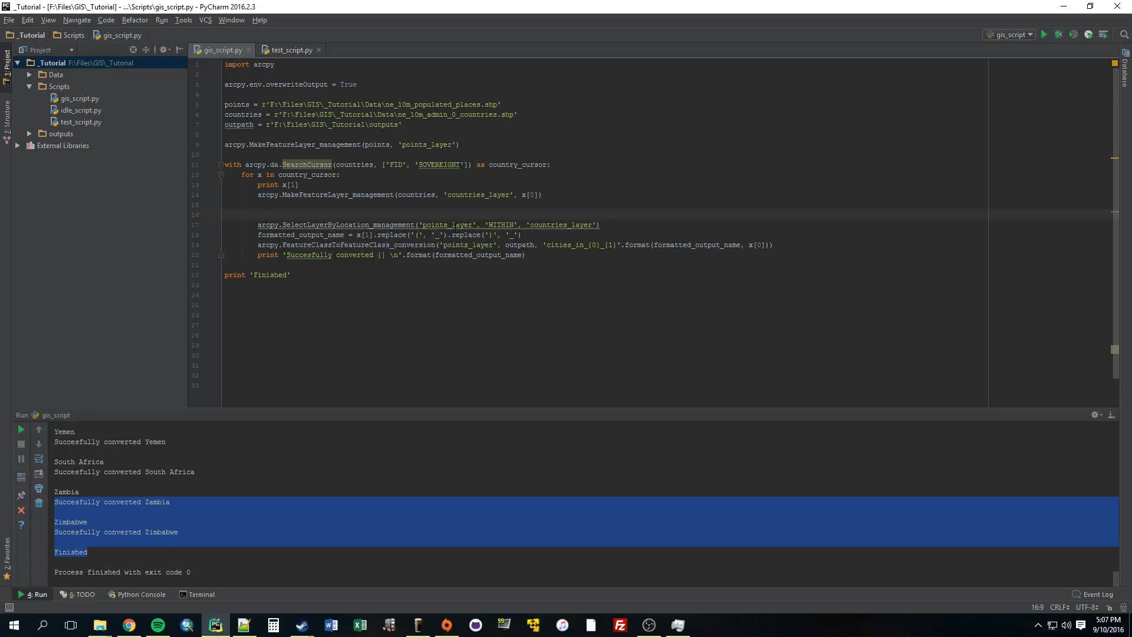
pyautogui.moveTo(541, 219)
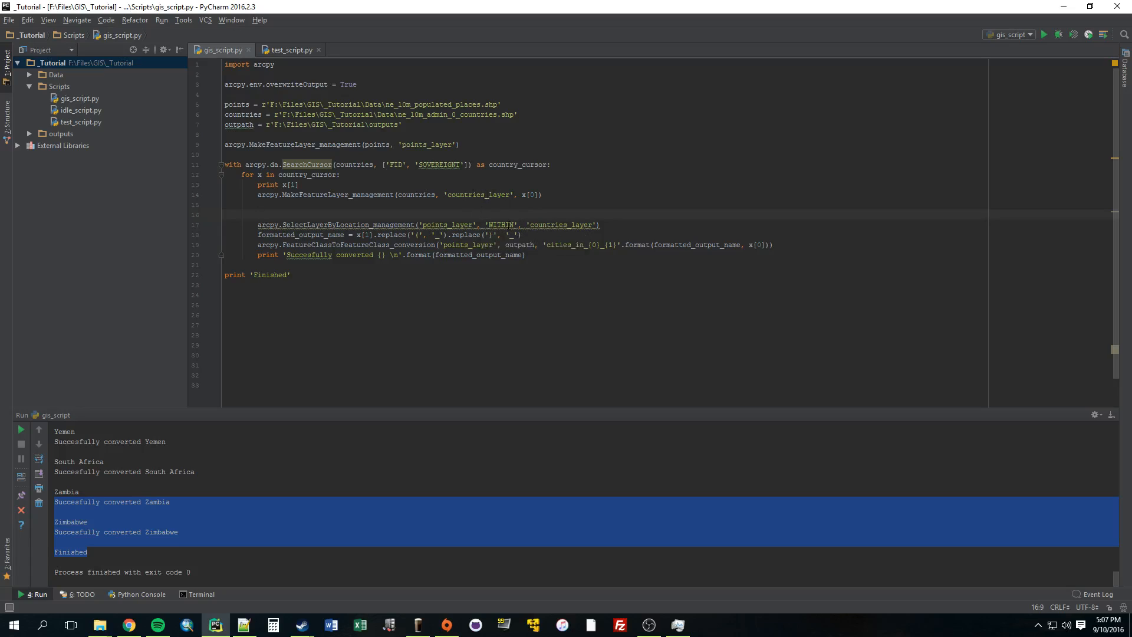
pyautogui.doubleClick(447, 225)
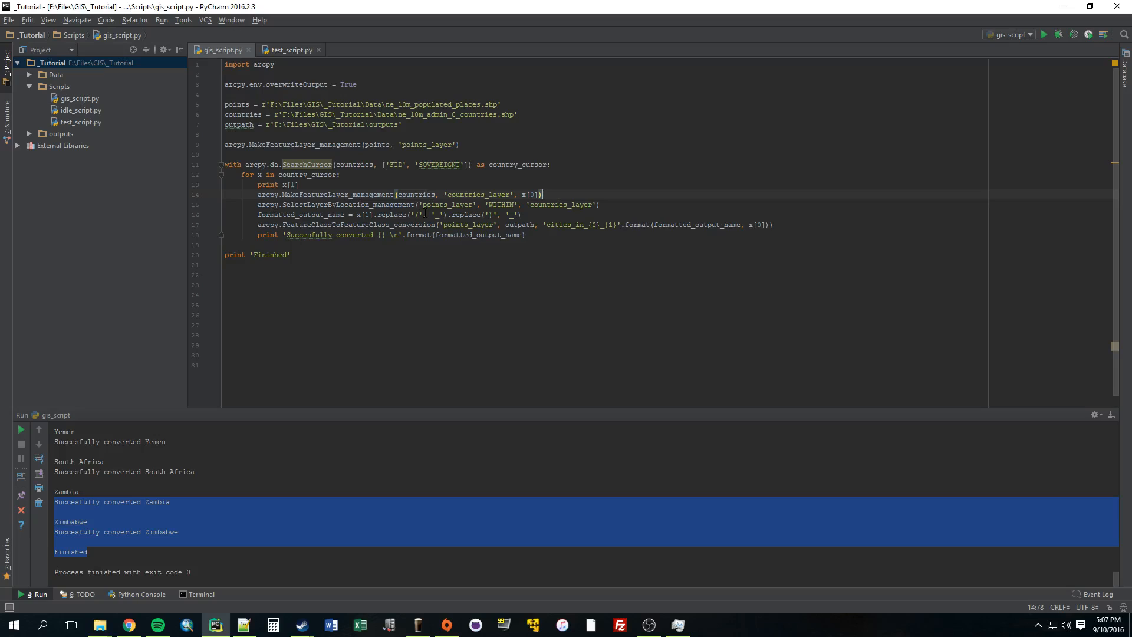
# - Point at the compacted loop lines and the characters replaced in the output name
pyautogui.click(417, 215)
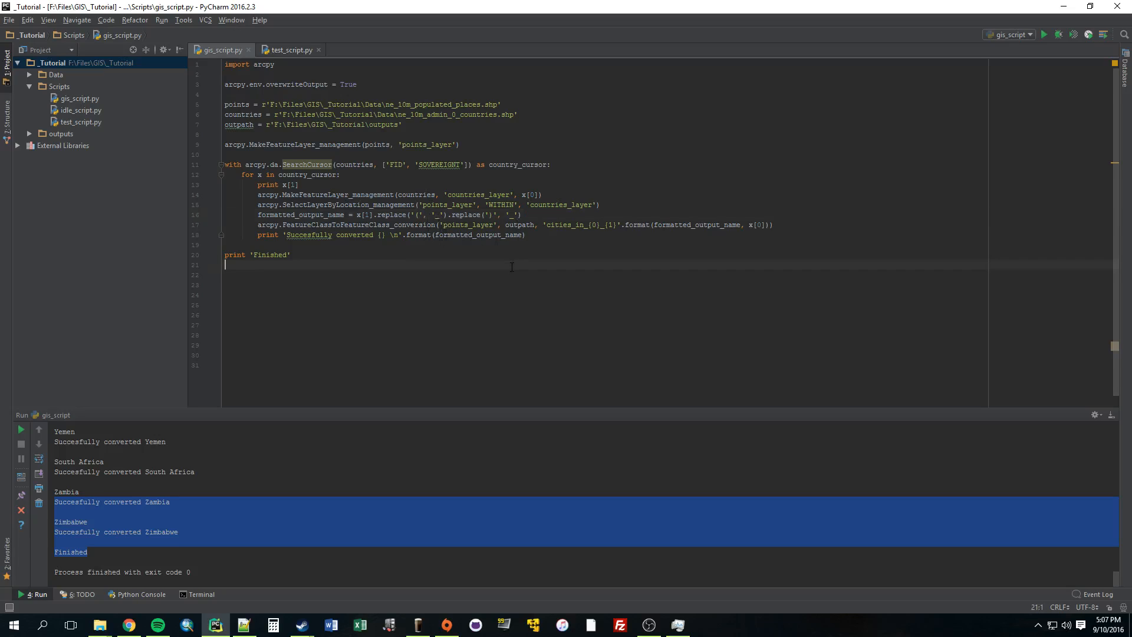
pyautogui.click(520, 214)
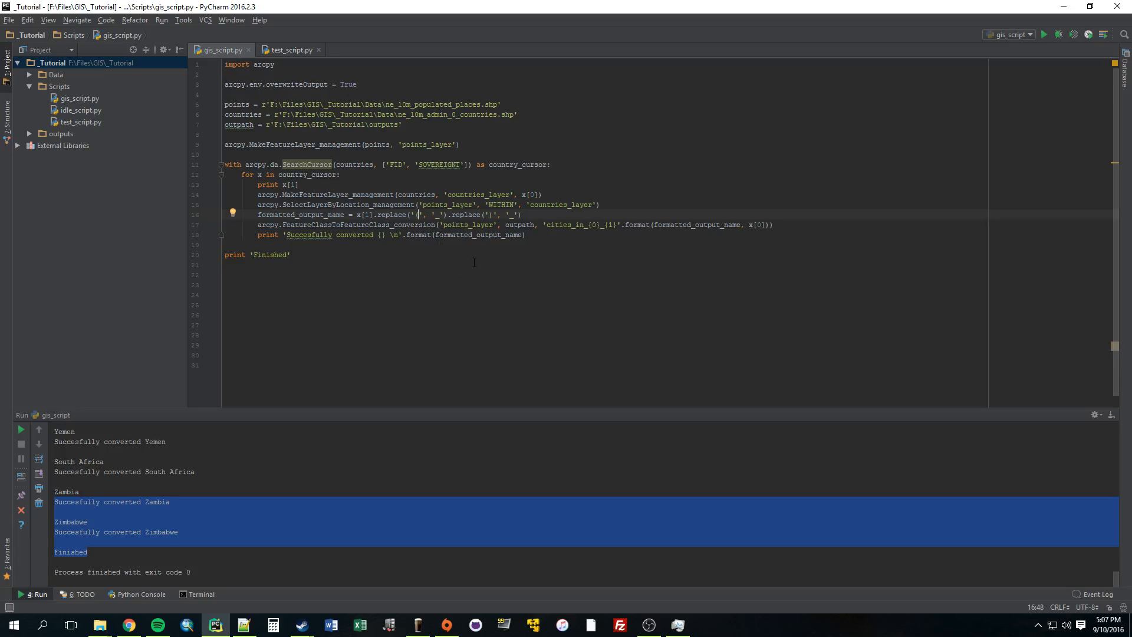
pyautogui.moveTo(465, 258)
pyautogui.write('(')
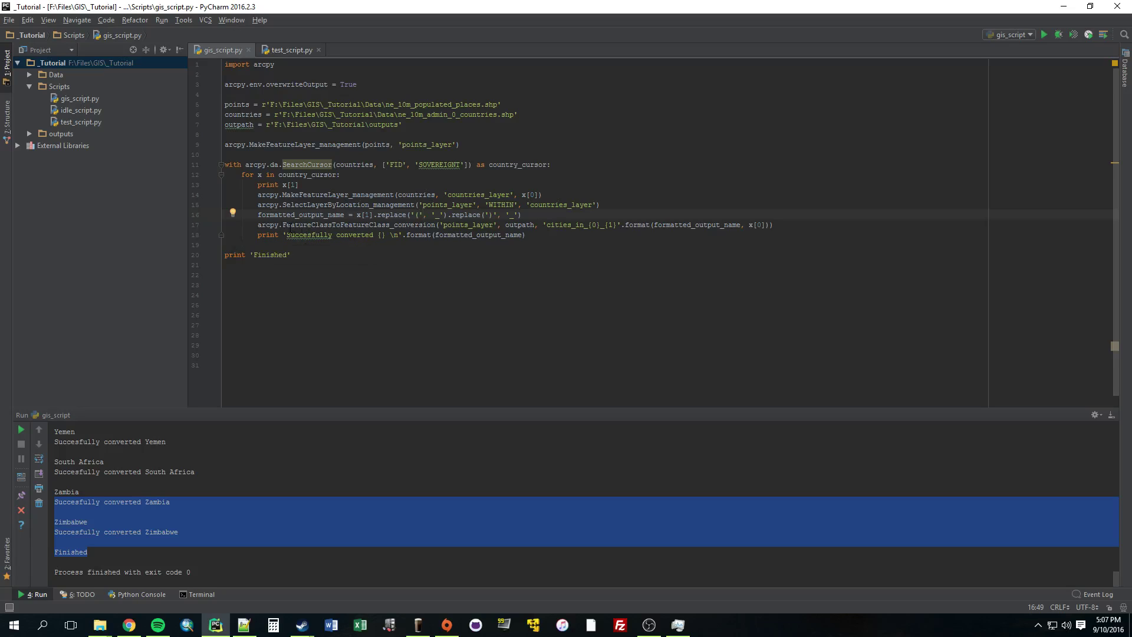
pyautogui.click(286, 225)
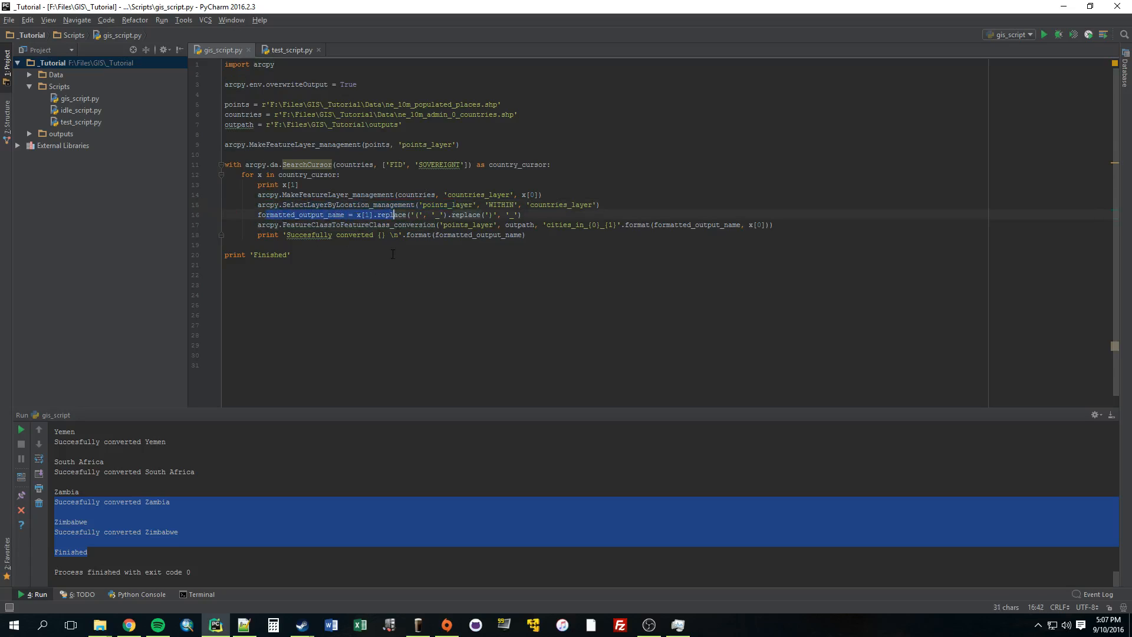
pyautogui.click(438, 204)
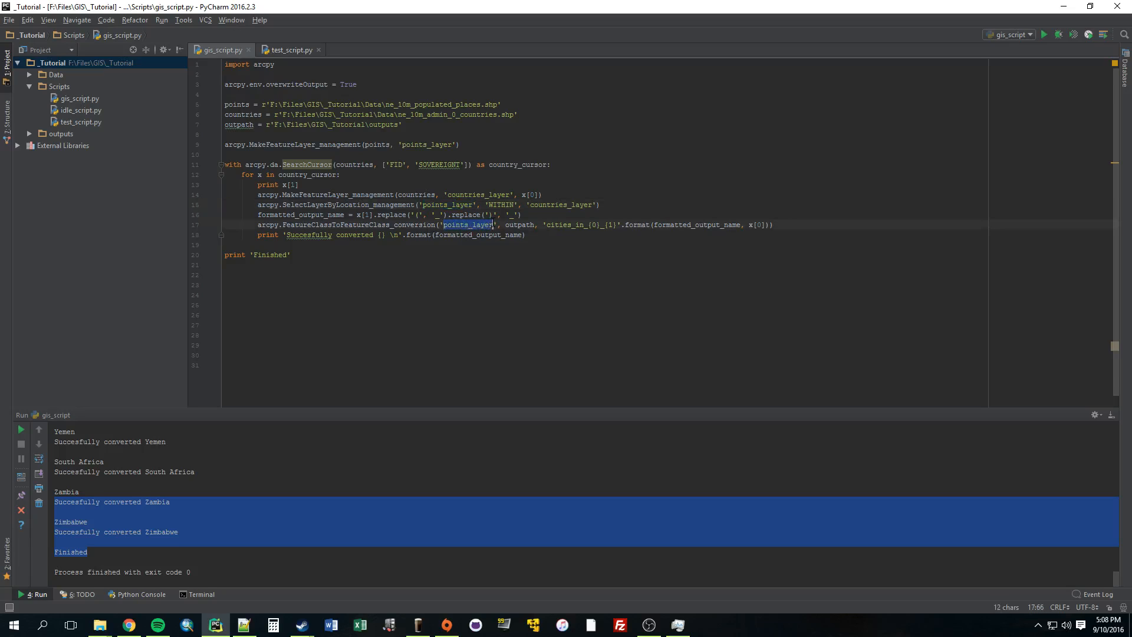
pyautogui.doubleClick(518, 224)
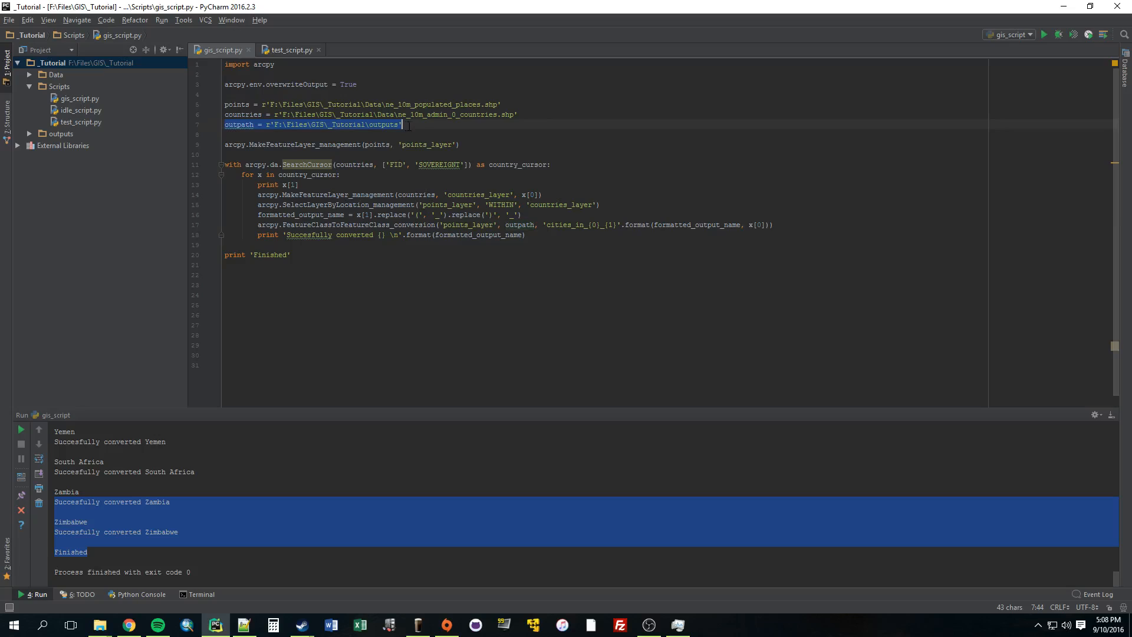
pyautogui.click(537, 225)
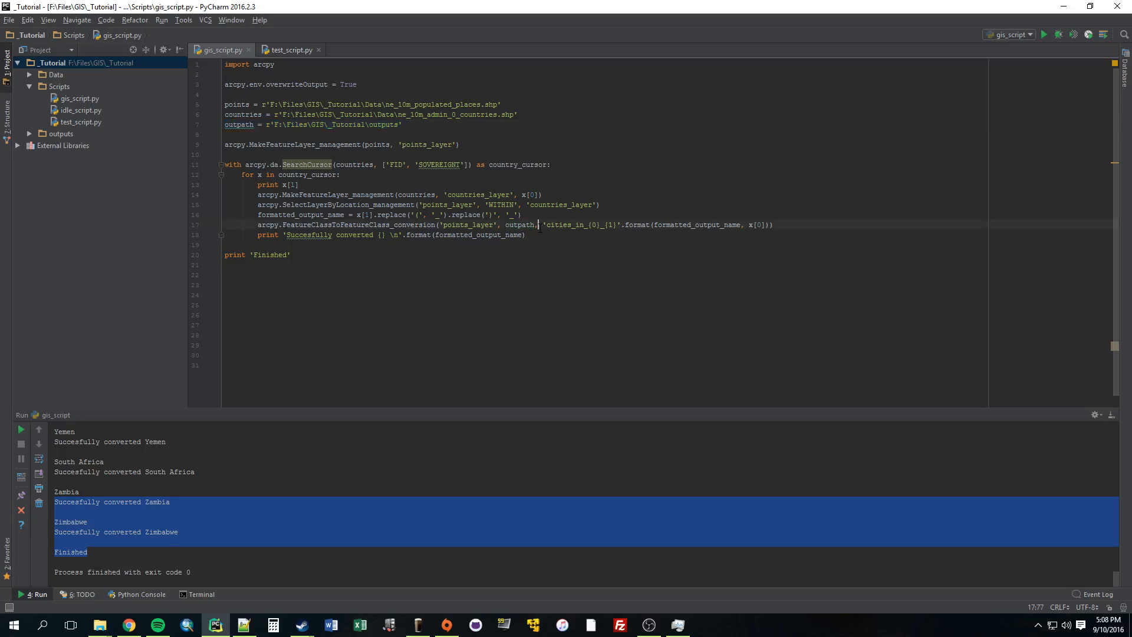
pyautogui.doubleClick(553, 225)
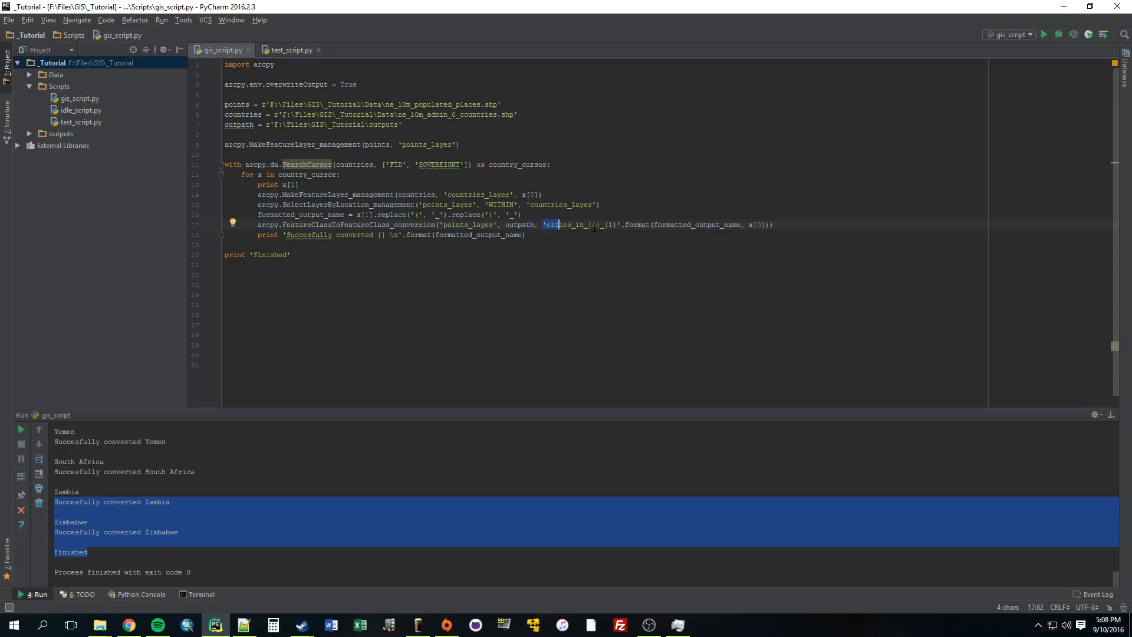
pyautogui.click(224, 235)
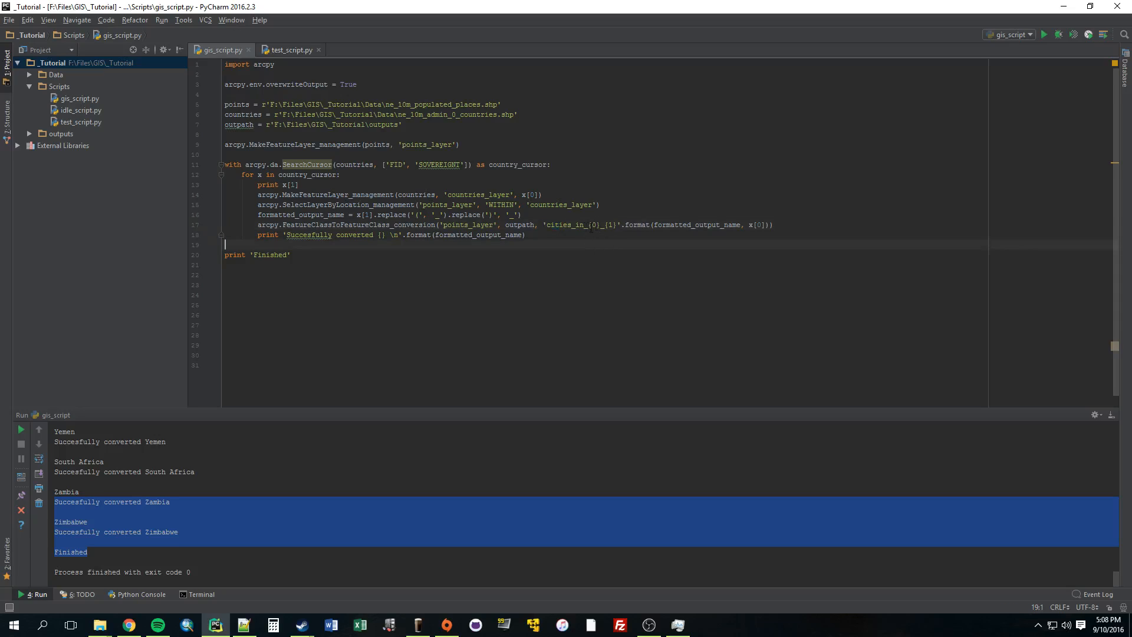